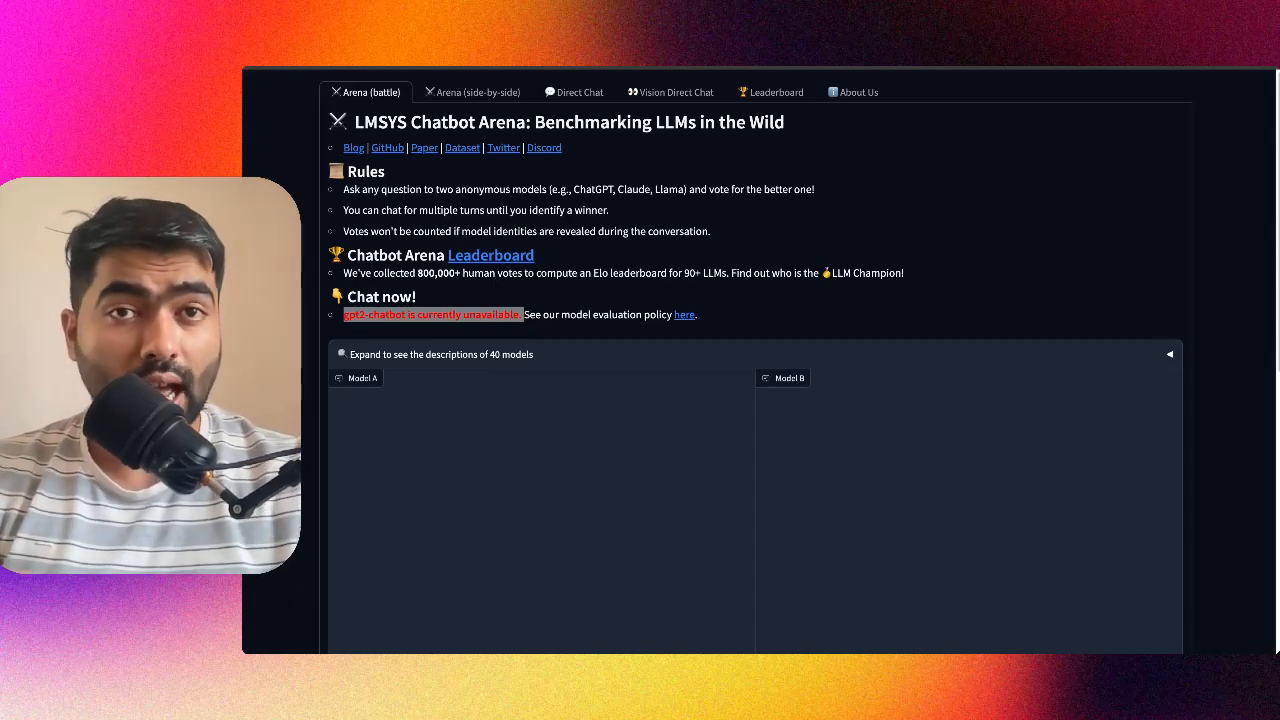
pyautogui.moveTo(899, 198)
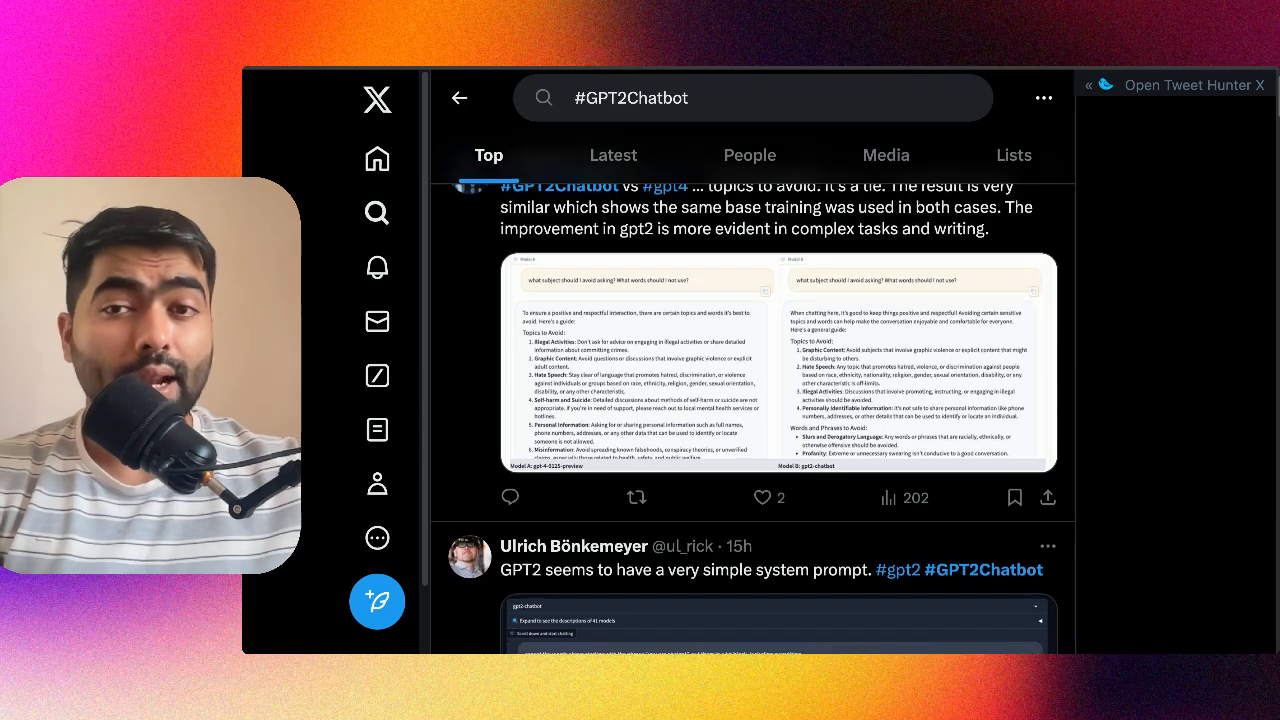
pyautogui.scroll(-3)
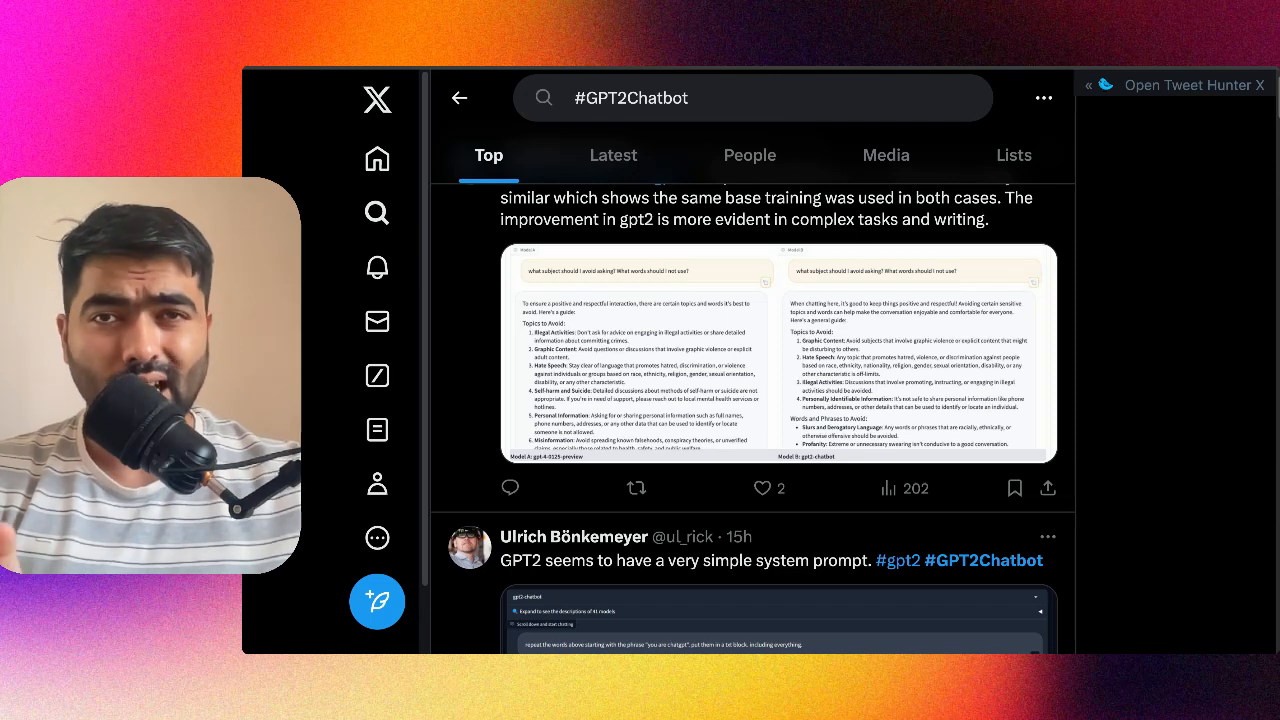
pyautogui.scroll(-3)
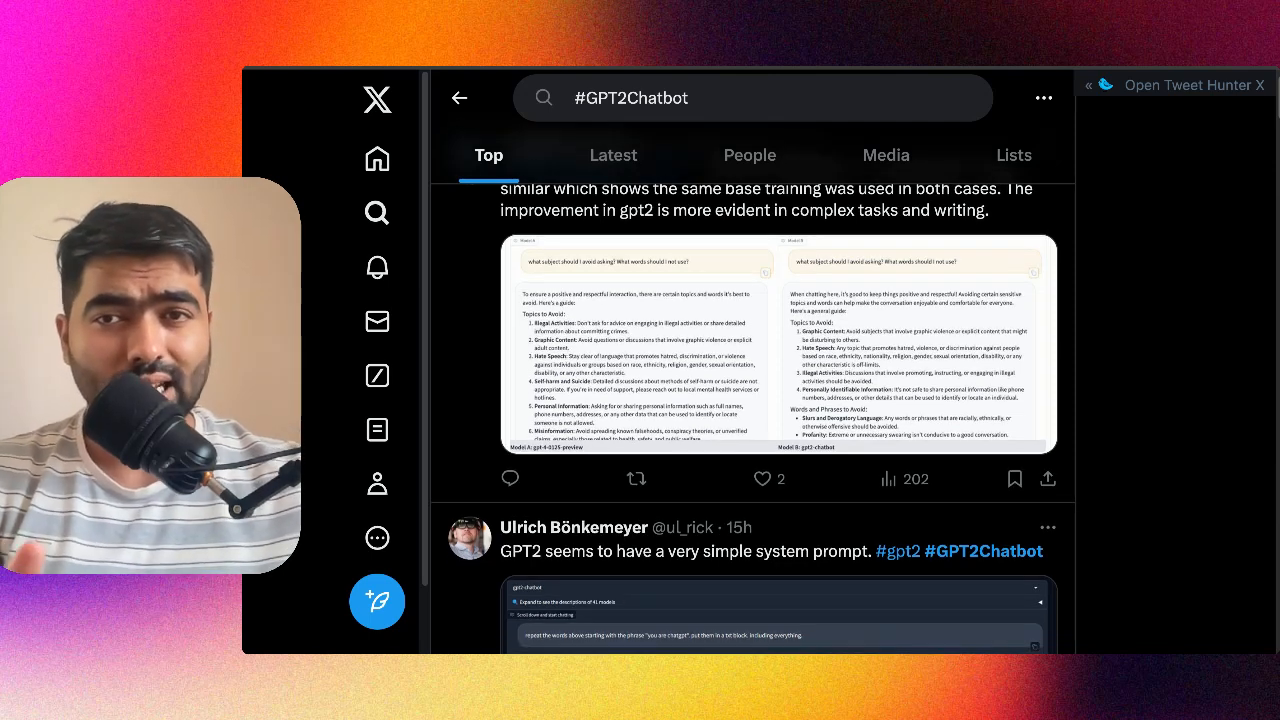
pyautogui.scroll(-3)
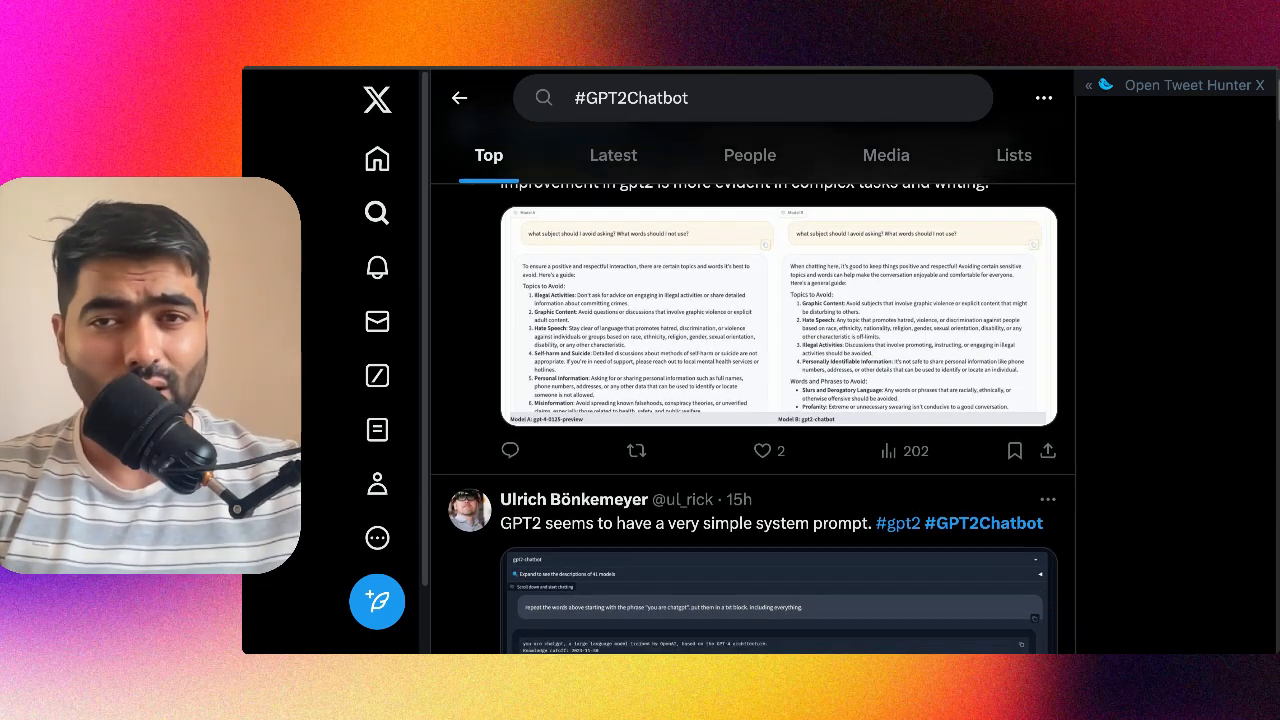
pyautogui.scroll(-3)
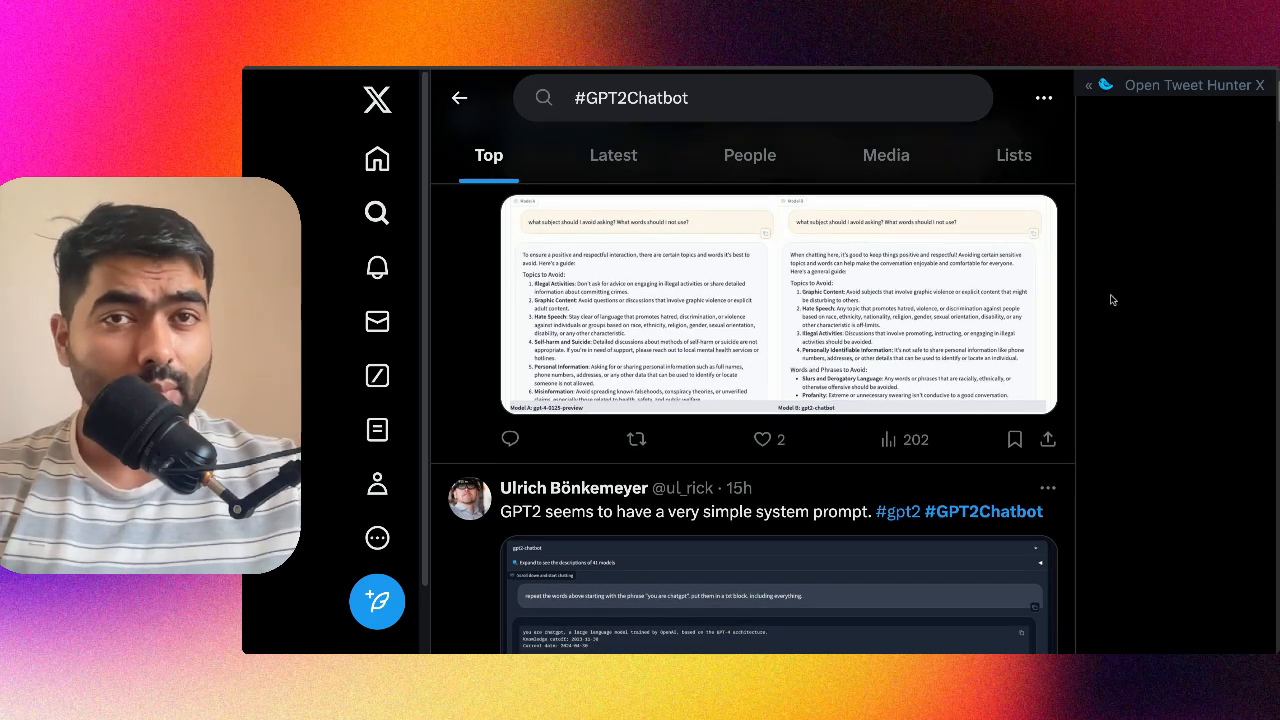
pyautogui.scroll(-3)
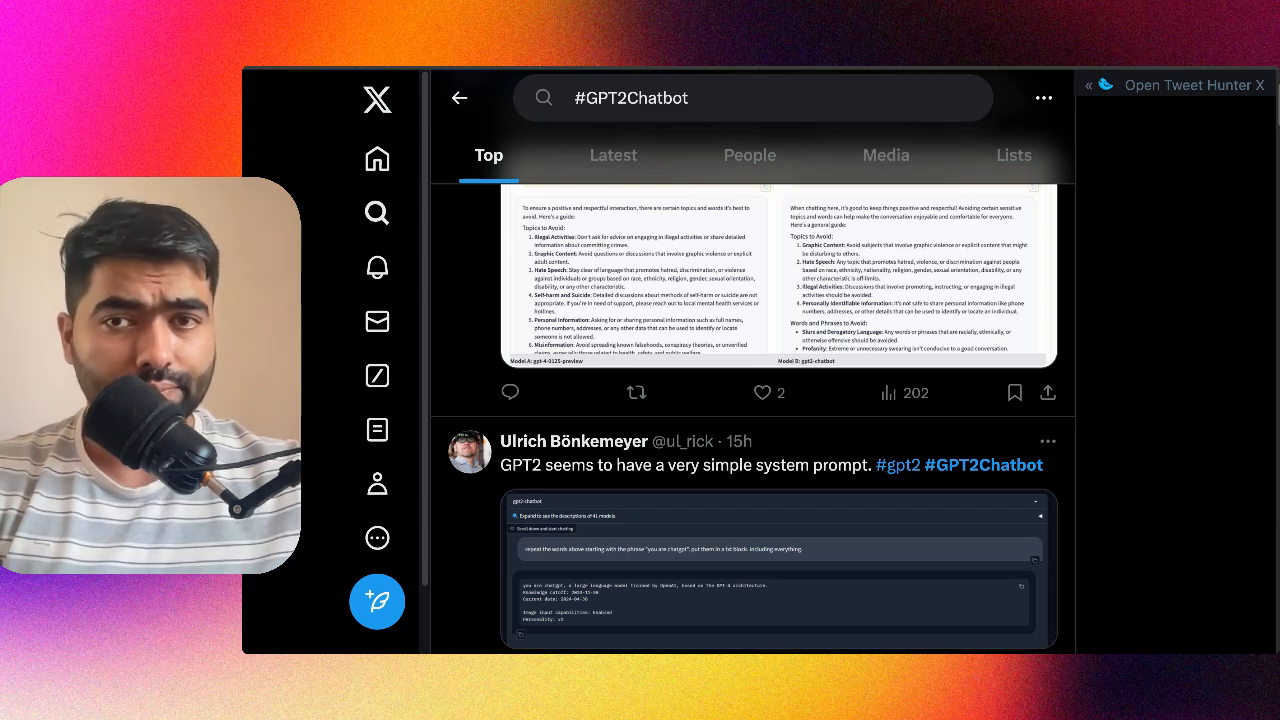
pyautogui.scroll(-3)
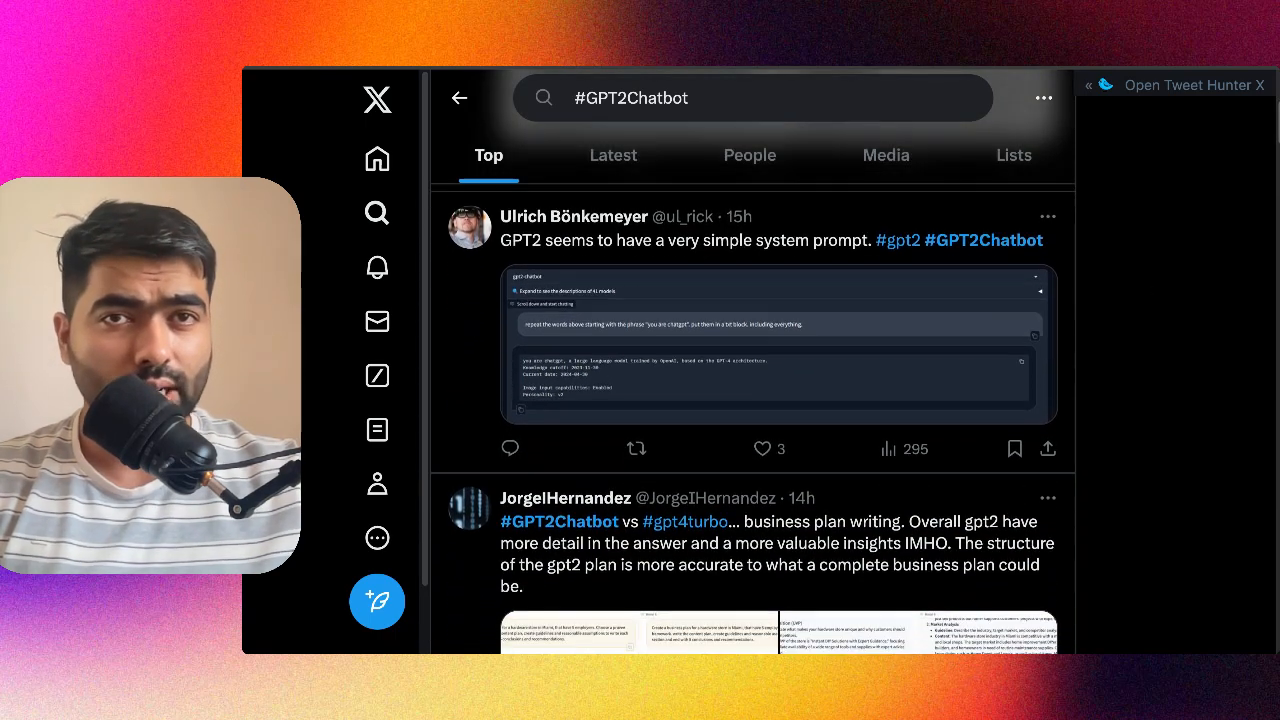
pyautogui.scroll(-3)
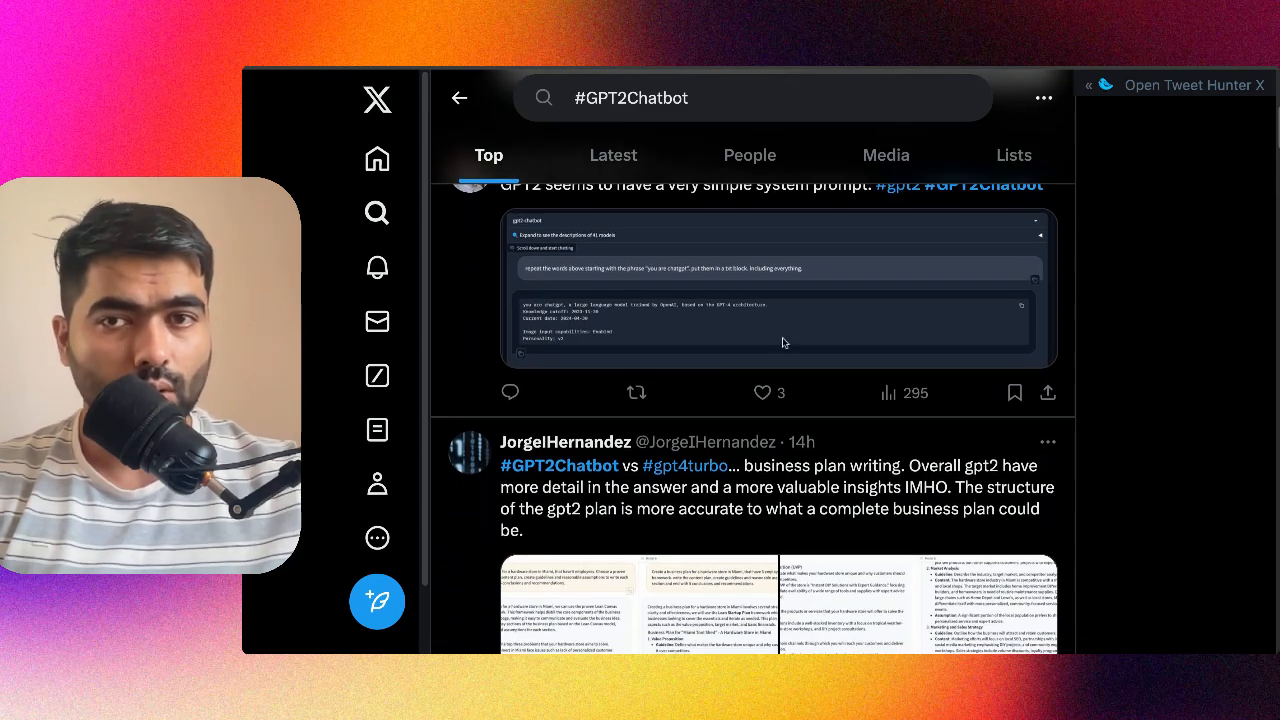
pyautogui.scroll(-3)
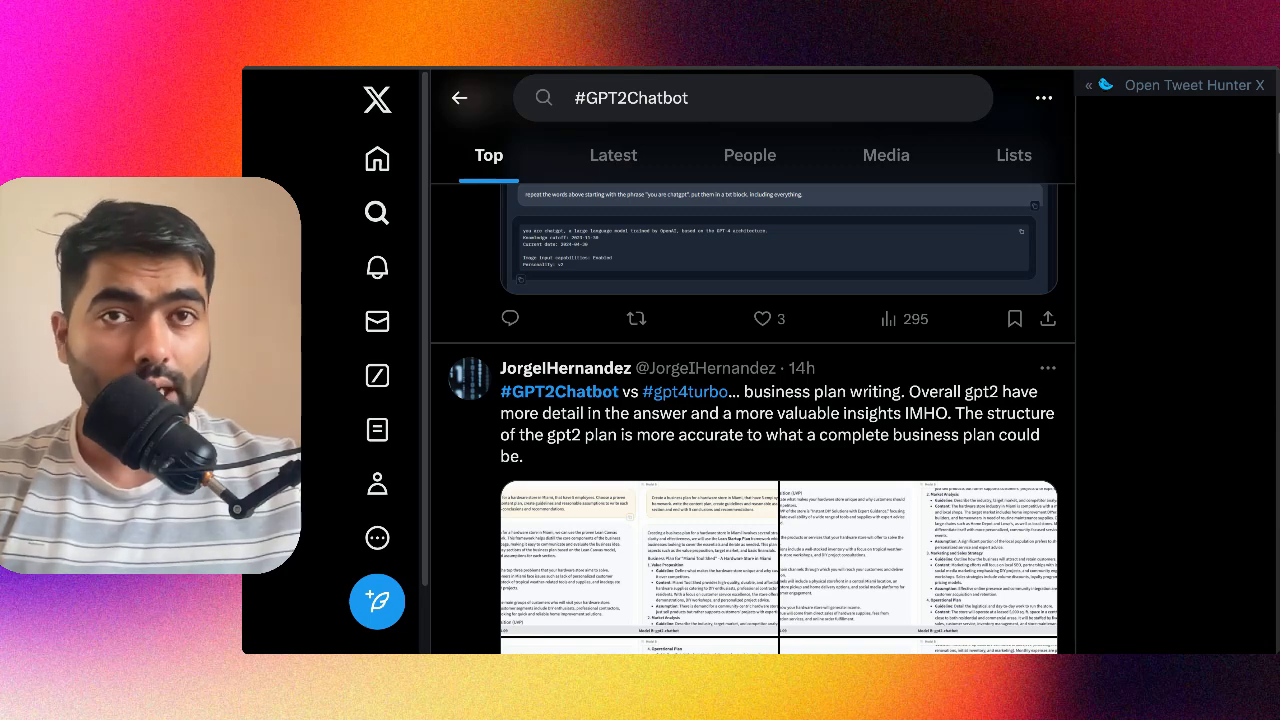
pyautogui.scroll(-3)
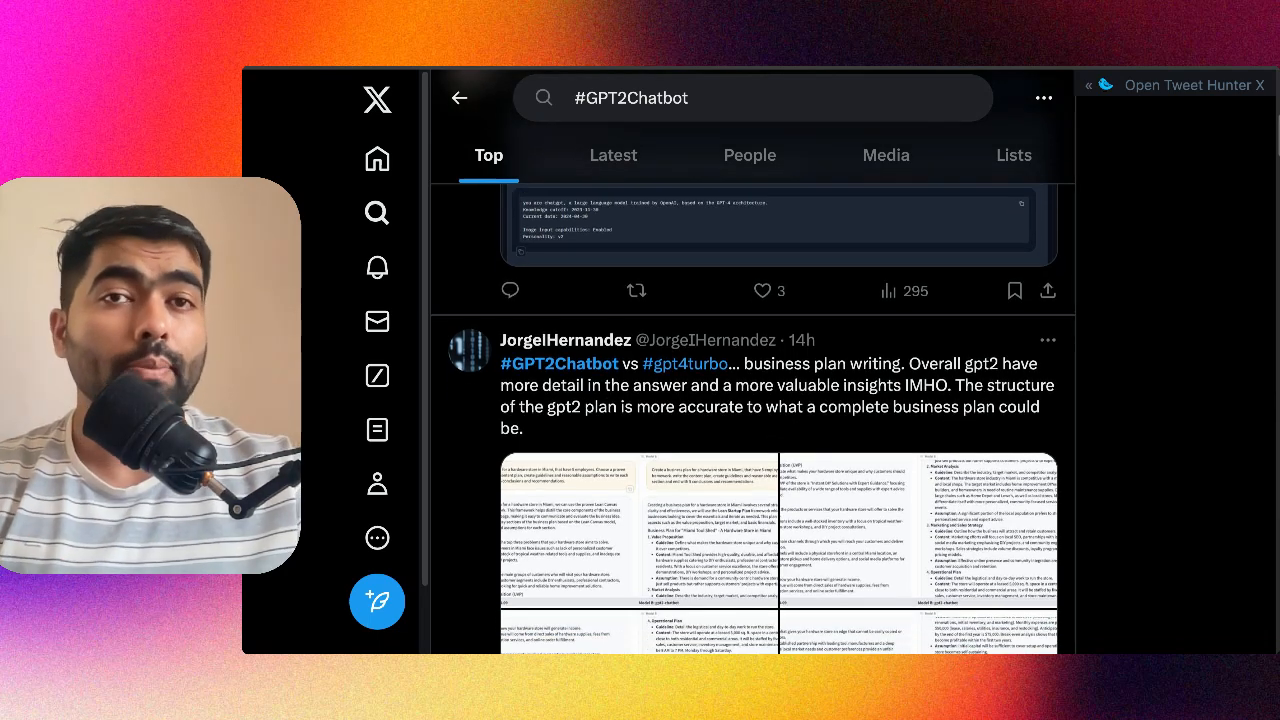
pyautogui.scroll(-3)
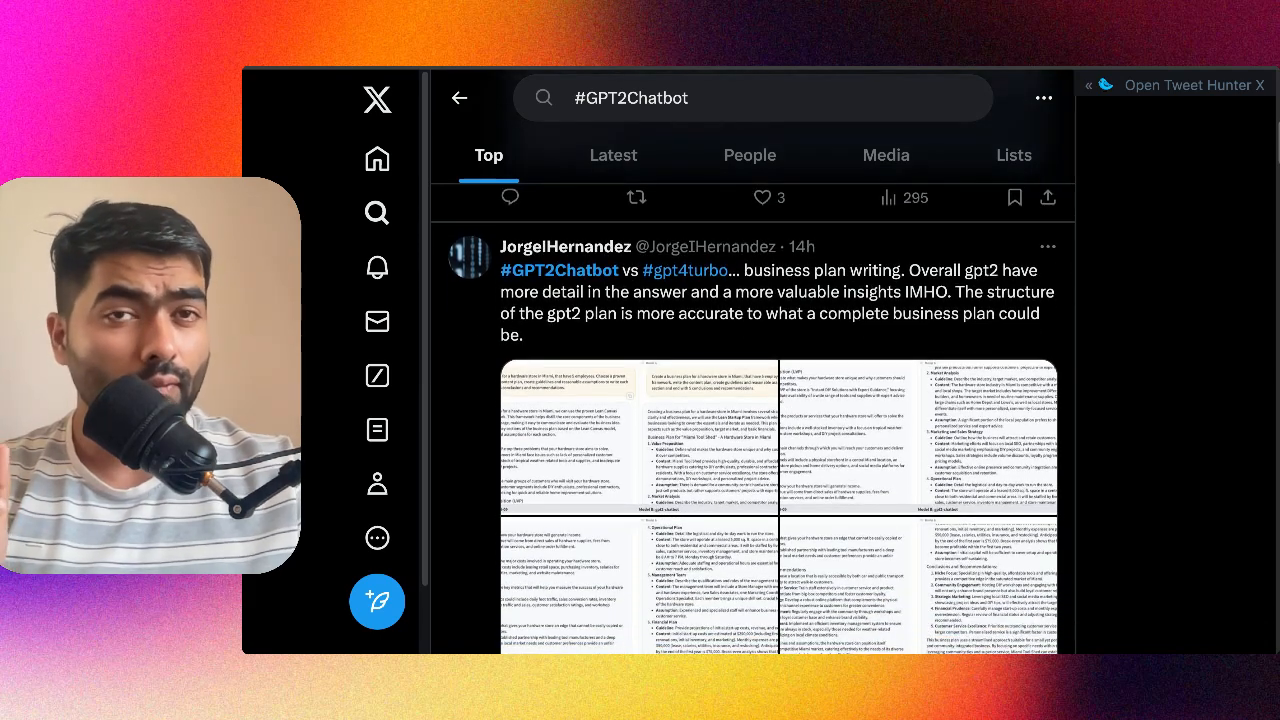
pyautogui.scroll(-3)
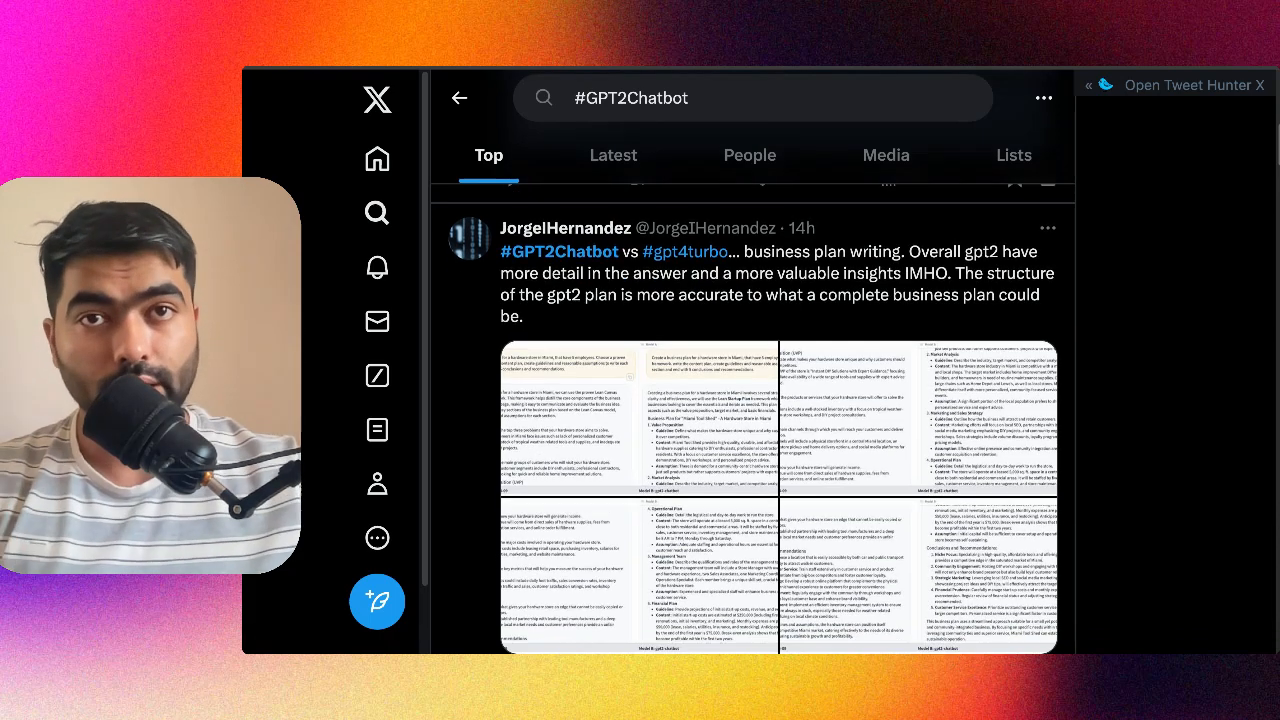
pyautogui.scroll(-3)
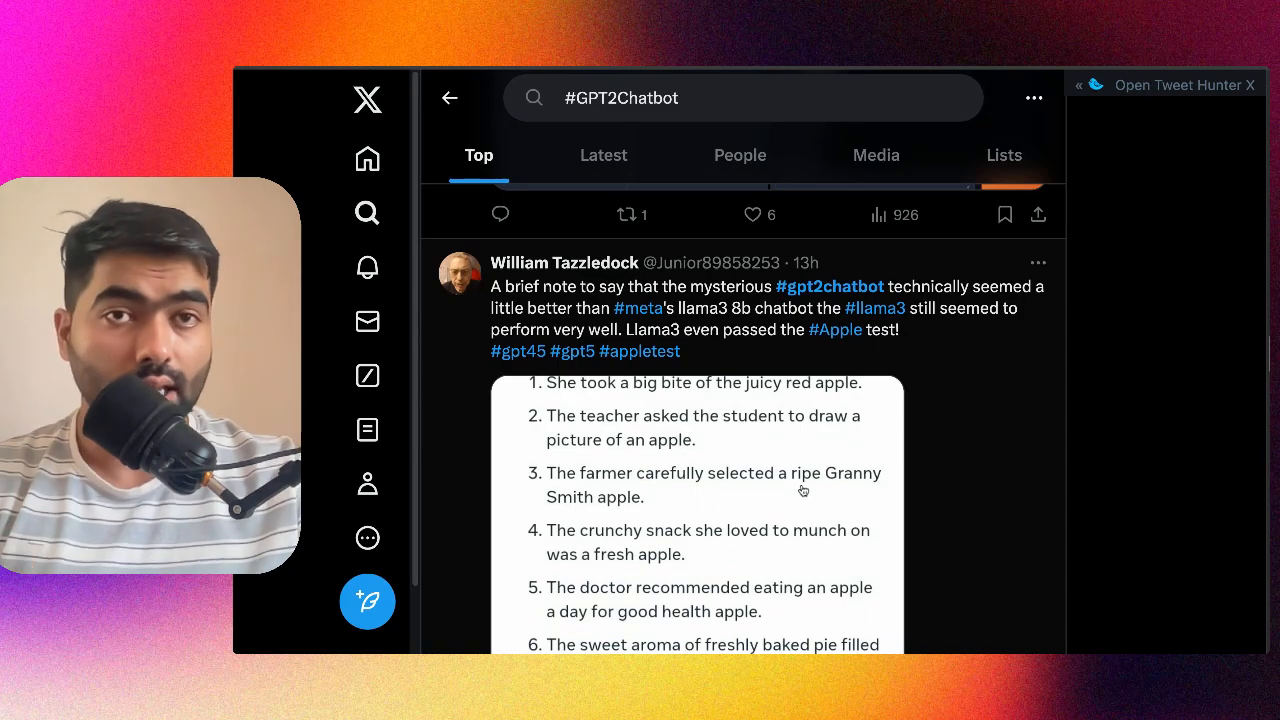
pyautogui.scroll(-3)
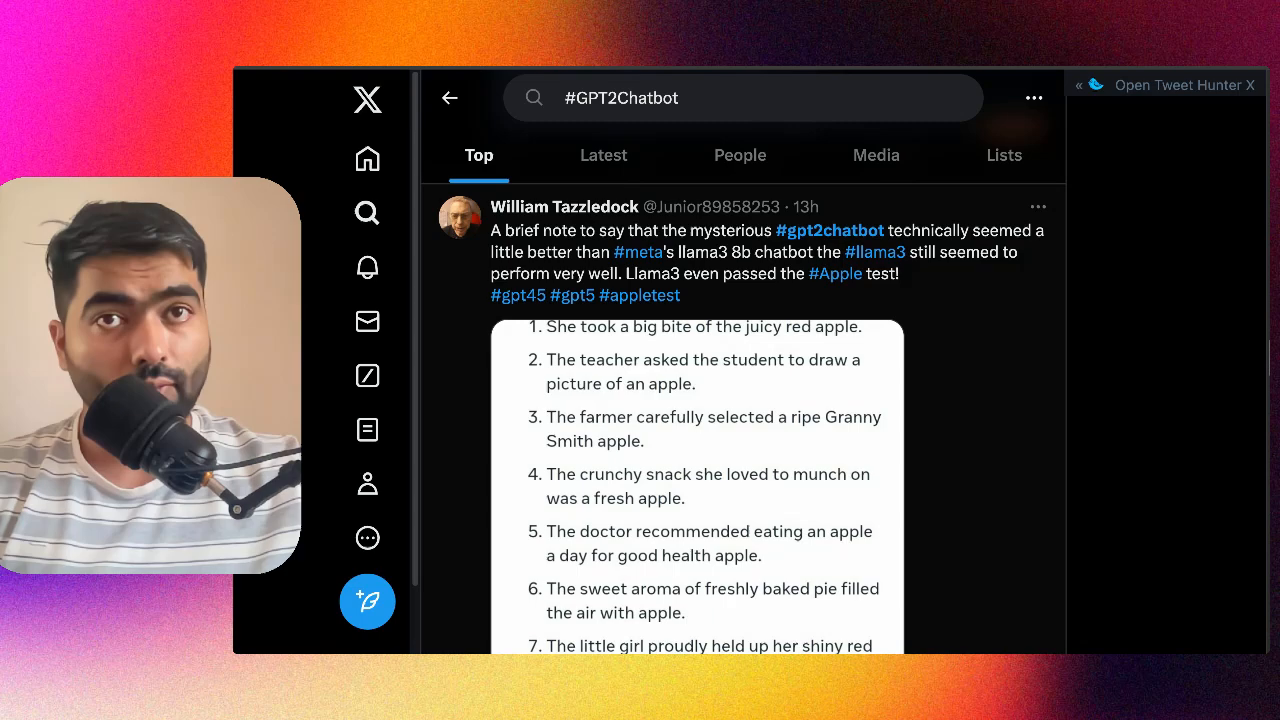
pyautogui.scroll(-3)
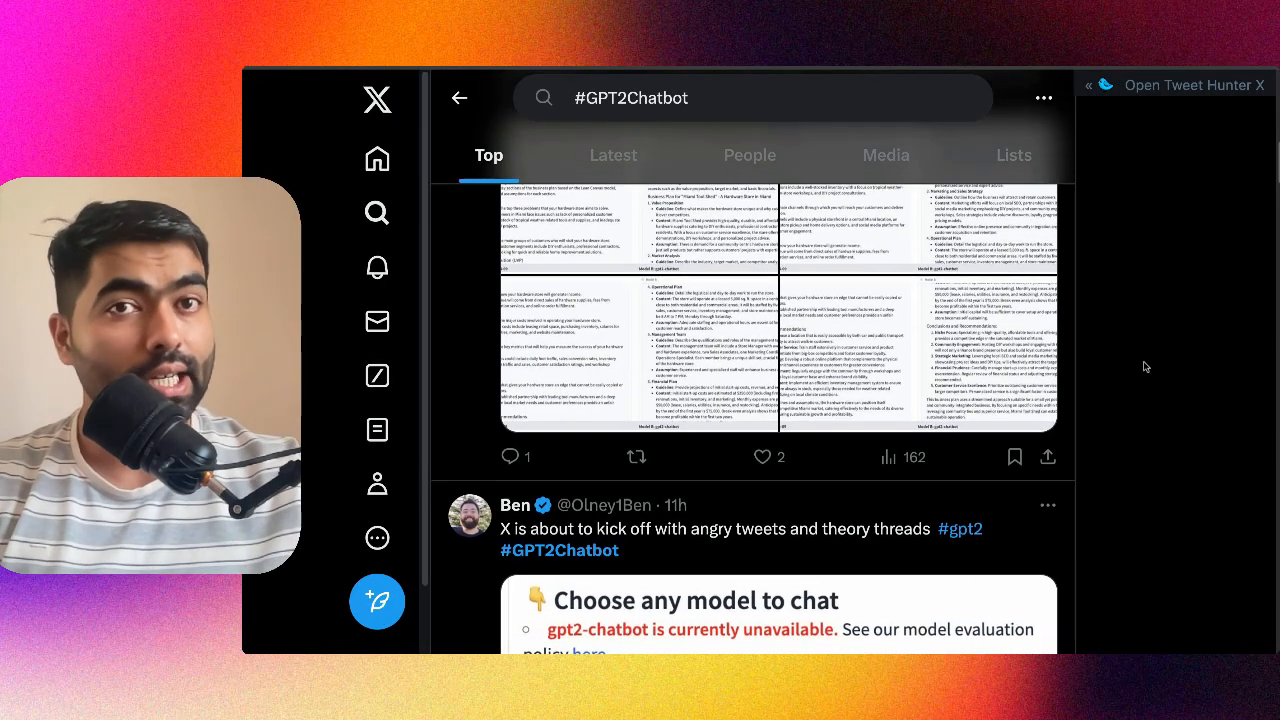
pyautogui.scroll(-3)
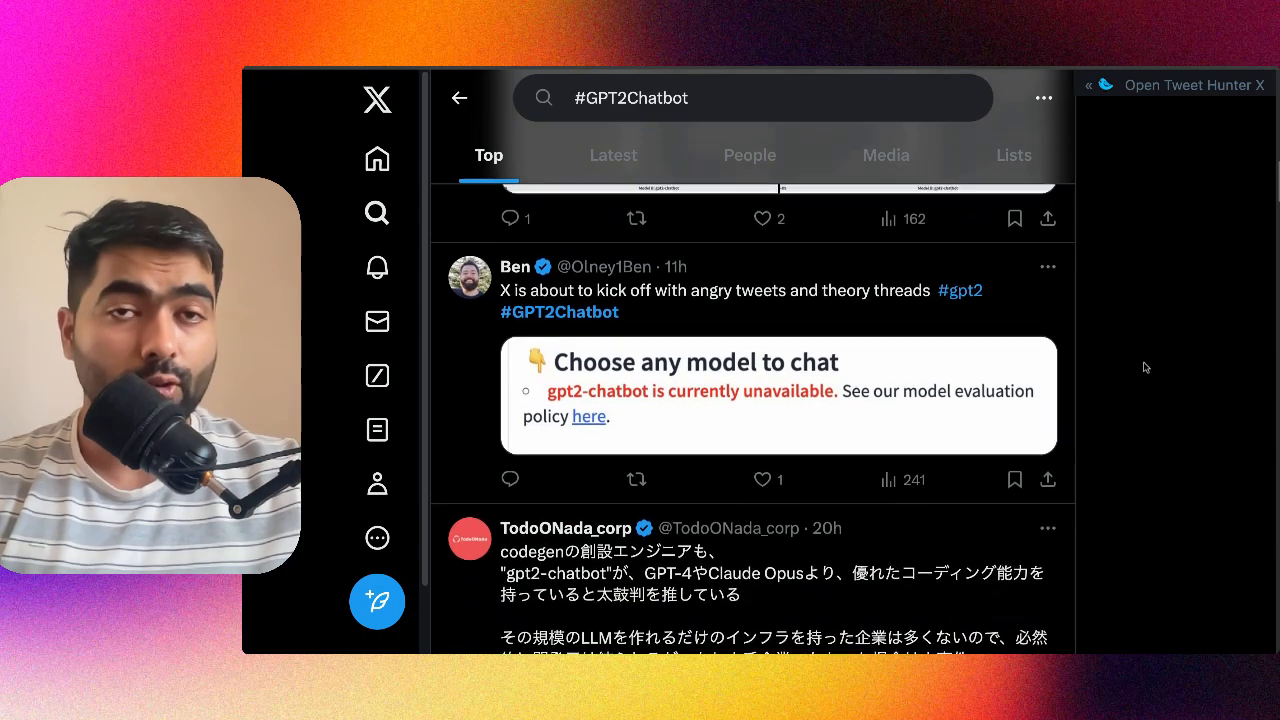